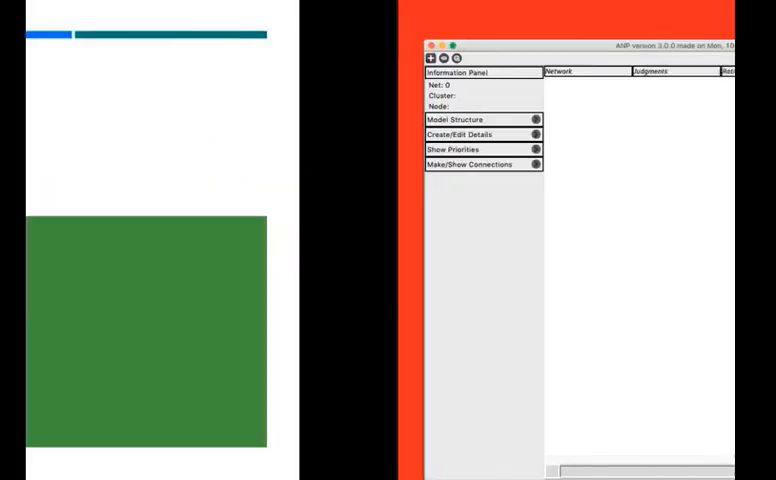
# Load the AHP car-selection sample model from Help > Sample Models and launch Computations > Sensitivity.
pyautogui.click(220, 8)
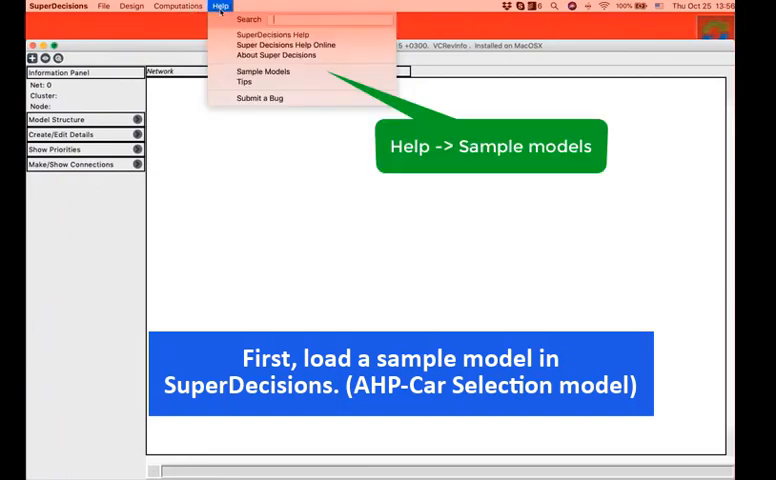
pyautogui.click(264, 72)
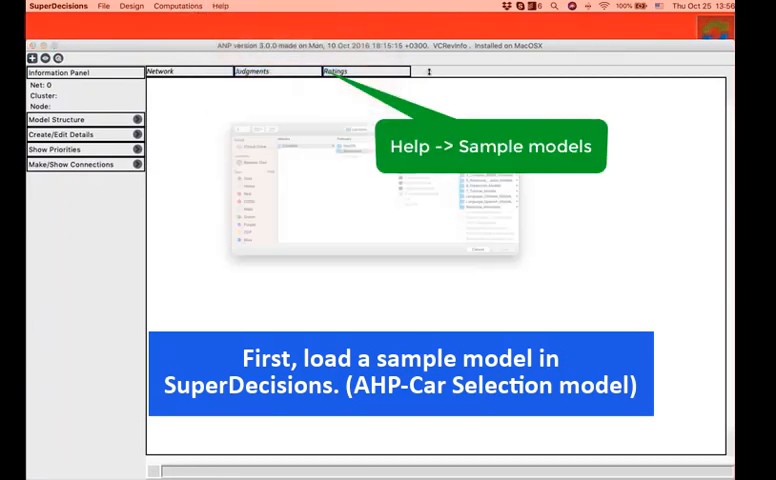
pyautogui.click(208, 6)
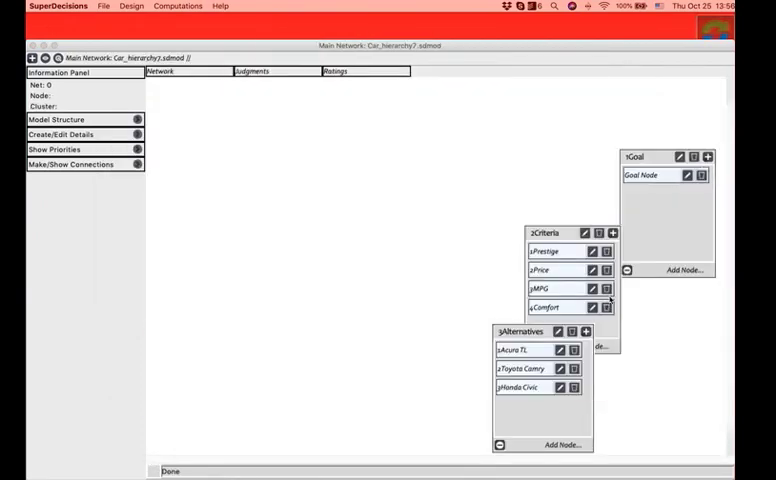
pyautogui.click(178, 8)
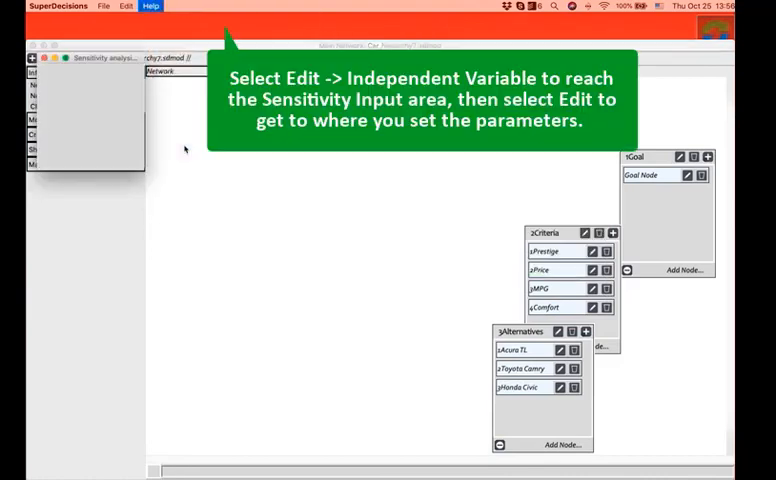
# Set the independent variable to SuperMatrix type with Wrt Node Goal Node and 1st Other Node 1Prestige.
pyautogui.click(126, 8)
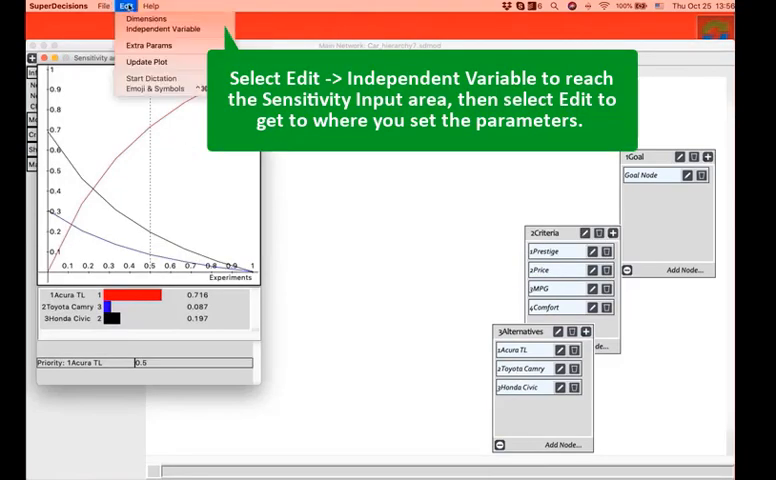
pyautogui.click(164, 28)
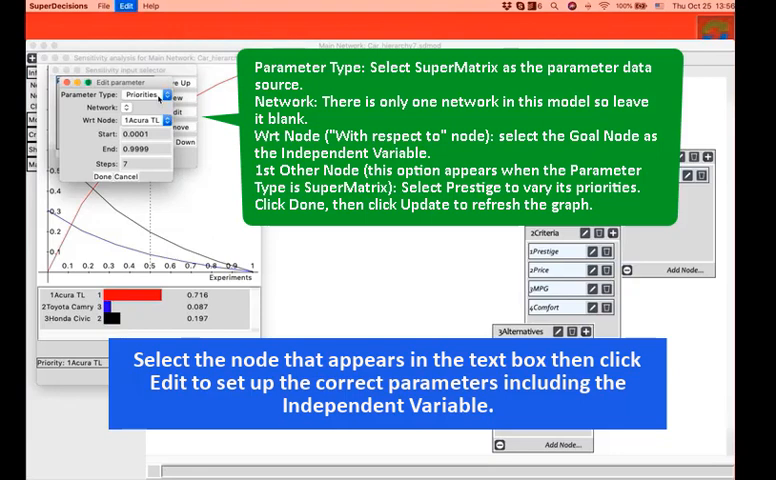
pyautogui.click(170, 92)
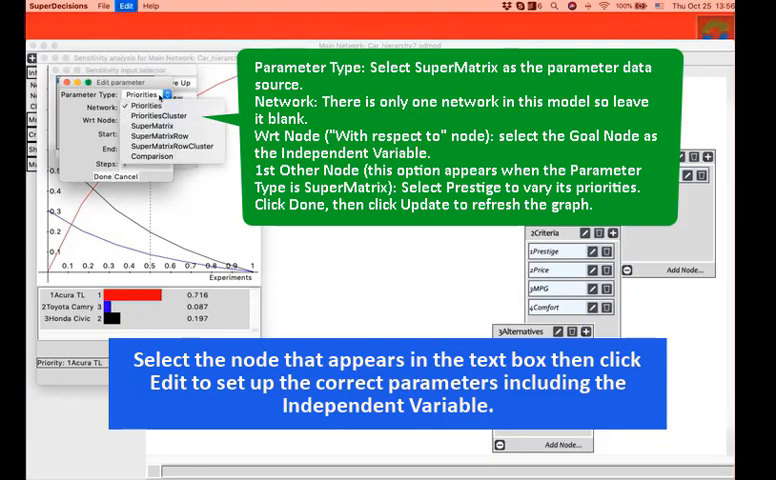
pyautogui.click(156, 136)
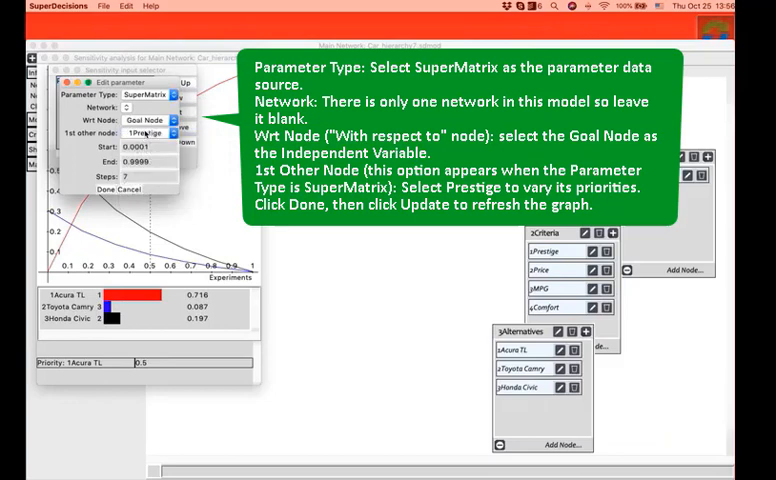
pyautogui.click(144, 132)
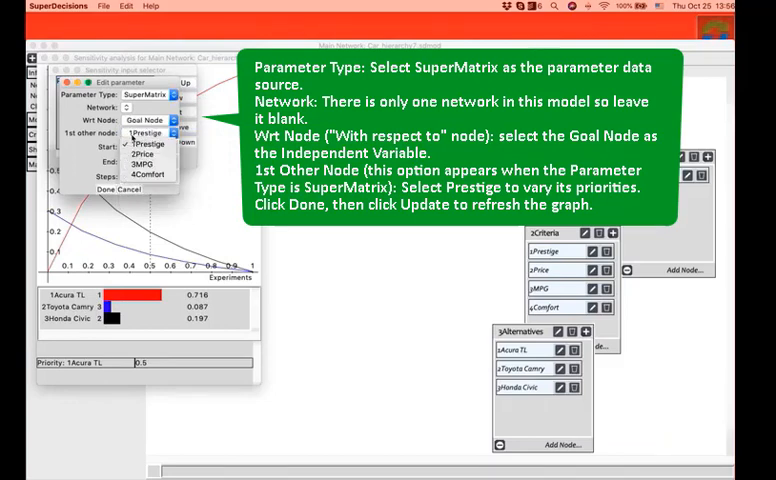
pyautogui.click(150, 132)
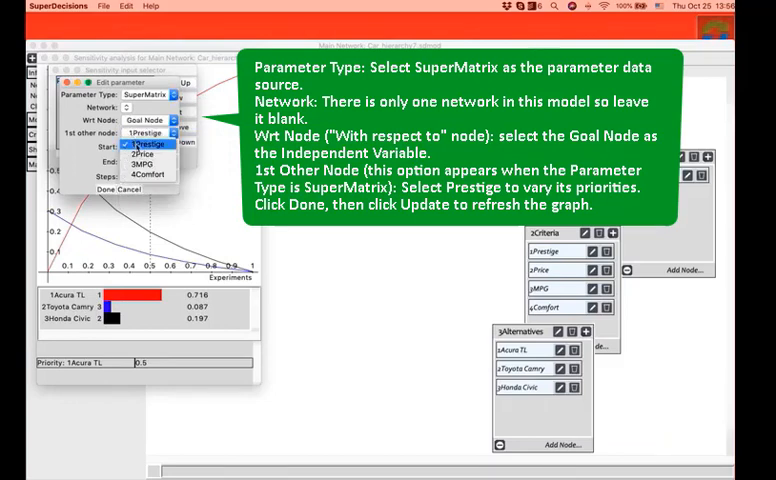
pyautogui.click(148, 144)
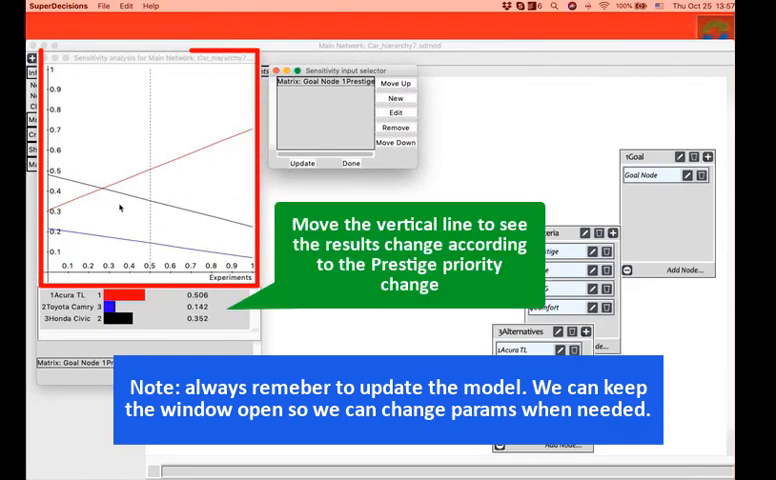
# Read the cars' priorities below and above the rank reversal near Prestige 0.268 where Acura TL overtakes Honda Civic.
pyautogui.moveTo(144, 186); pyautogui.dragTo(100, 186)
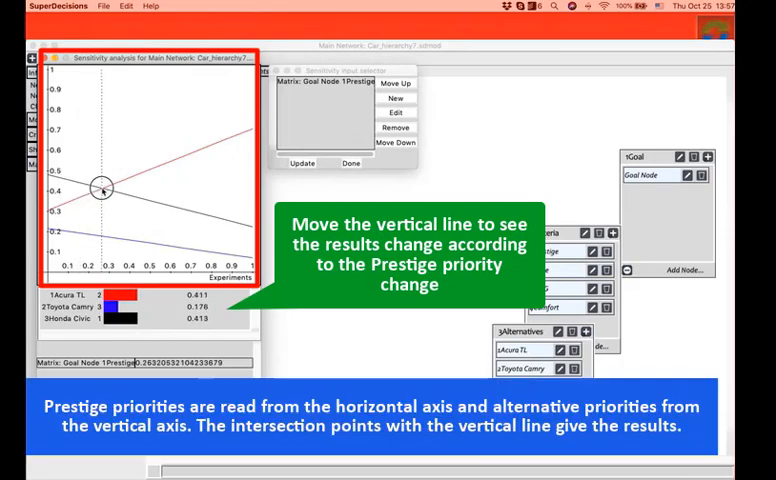
pyautogui.moveTo(100, 188); pyautogui.dragTo(104, 196)
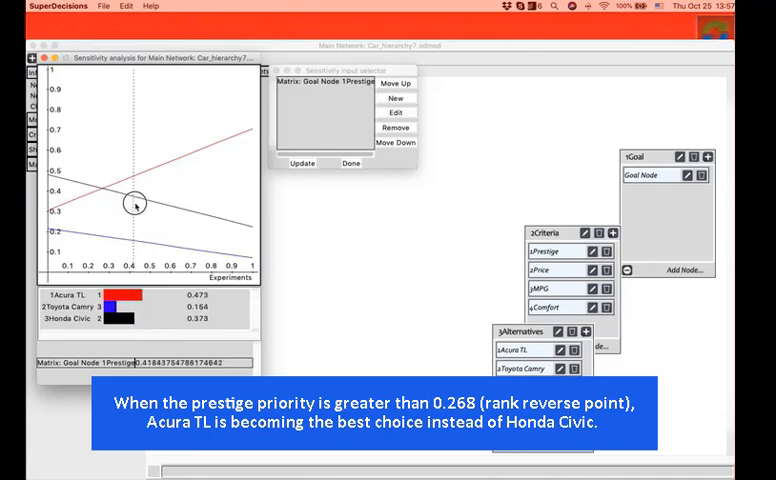
pyautogui.moveTo(136, 204); pyautogui.dragTo(162, 210)
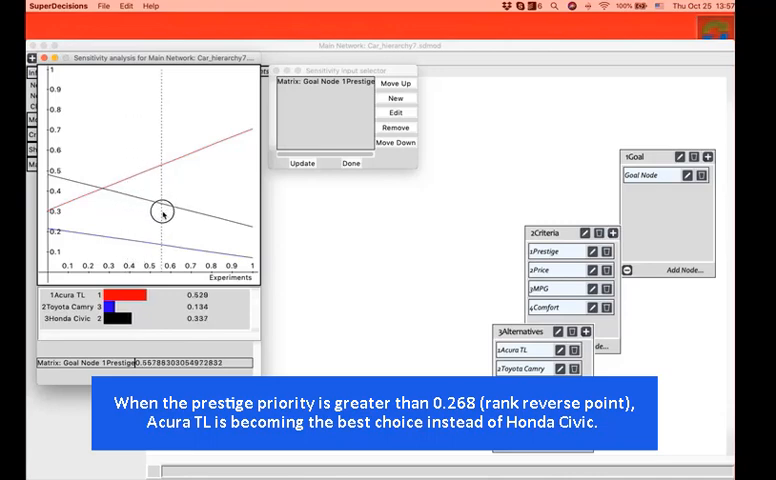
pyautogui.moveTo(162, 212); pyautogui.dragTo(188, 216)
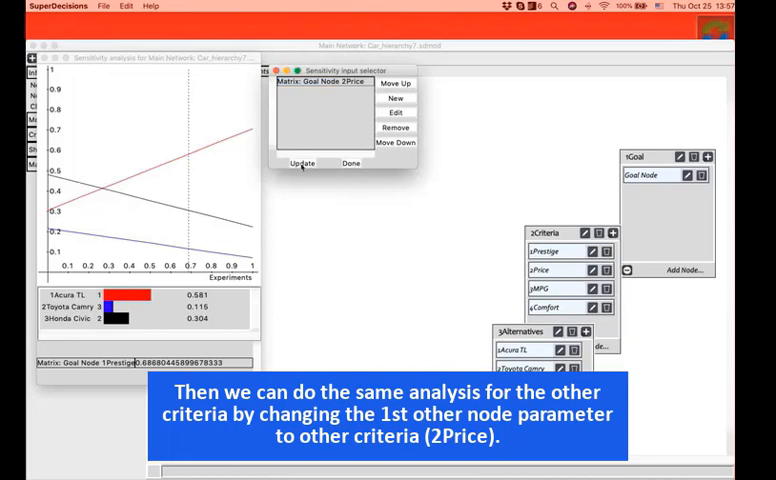
# Update the plot for Price and read priorities at low Price and near 0.5, where Honda Civic leads.
pyautogui.click(302, 164)
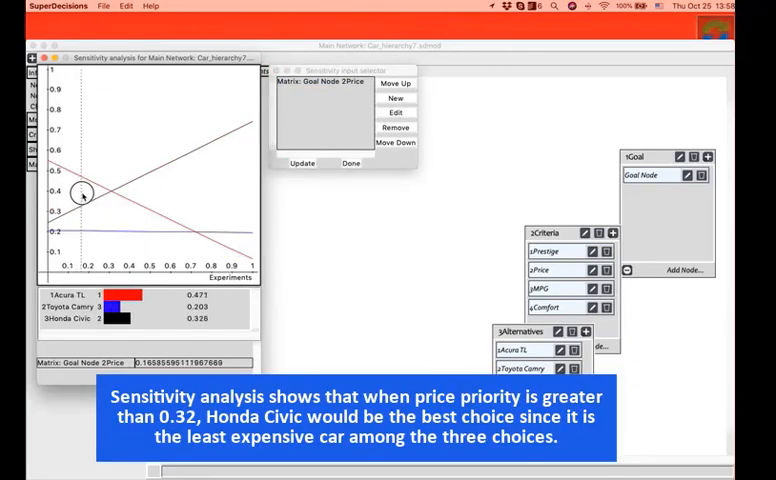
pyautogui.moveTo(78, 192); pyautogui.dragTo(114, 200)
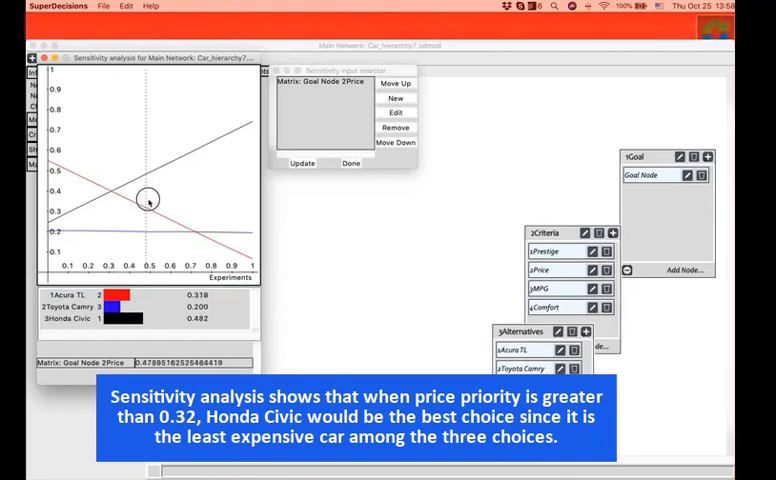
pyautogui.moveTo(148, 200); pyautogui.dragTo(196, 210)
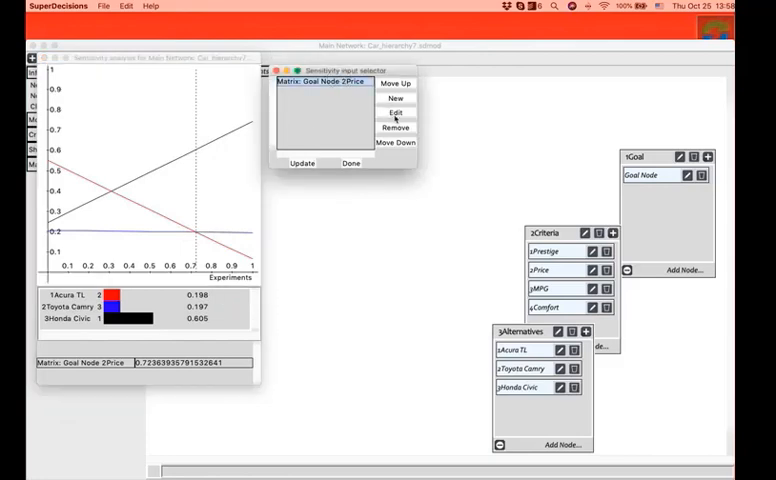
# Edit the sensitivity parameter and set the 1st Other Node to 4Comfort.
pyautogui.click(396, 112)
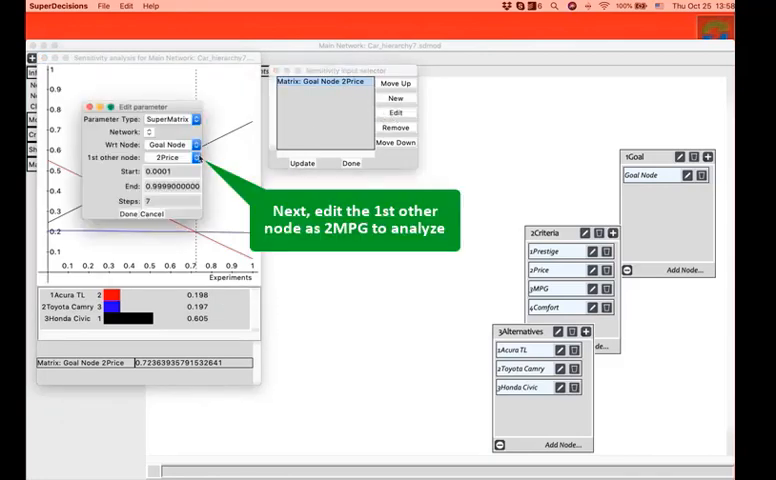
pyautogui.click(196, 156)
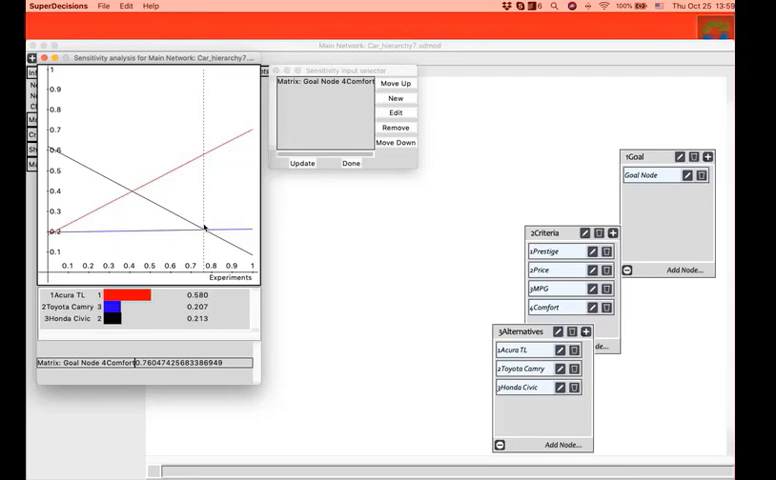
pyautogui.moveTo(202, 222)
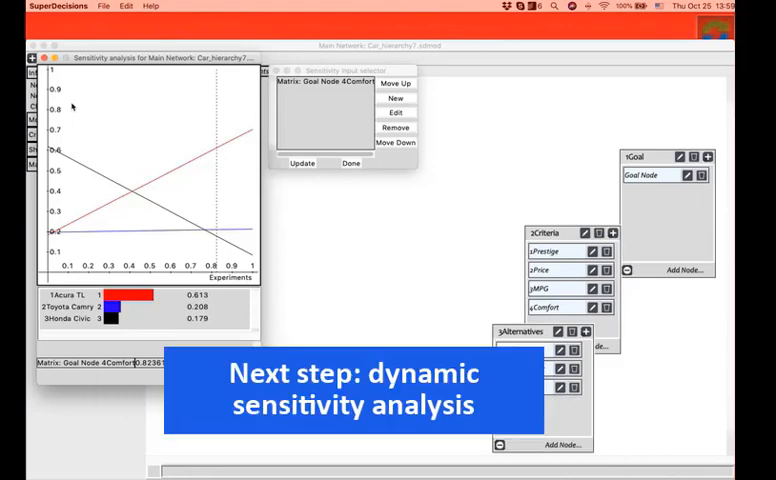
pyautogui.moveTo(64, 72)
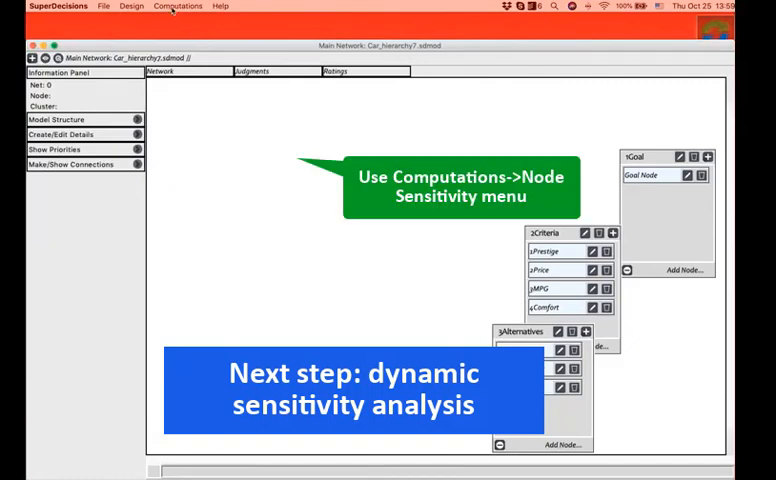
# Run Computations > Node Sensitivity on 1Prestige and display the three cars as a Barchart.
pyautogui.click(176, 8)
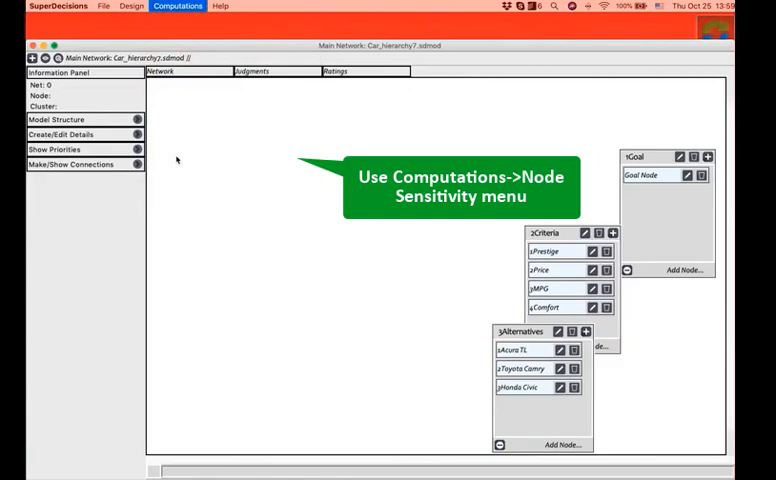
pyautogui.click(176, 8)
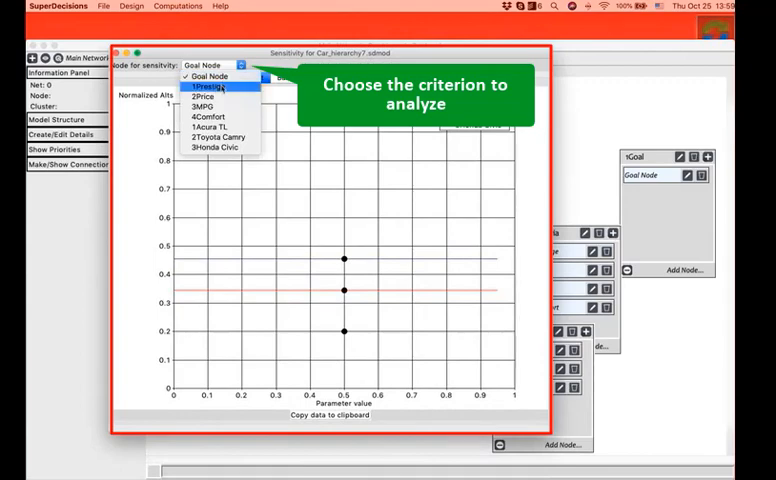
pyautogui.click(220, 76)
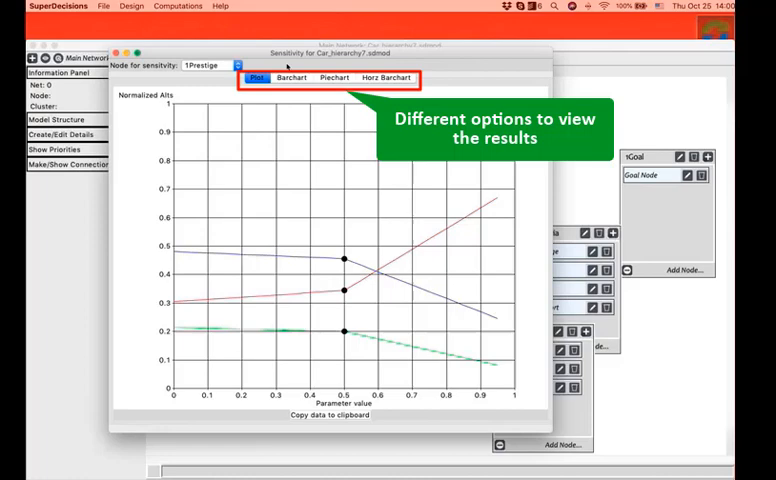
pyautogui.click(288, 78)
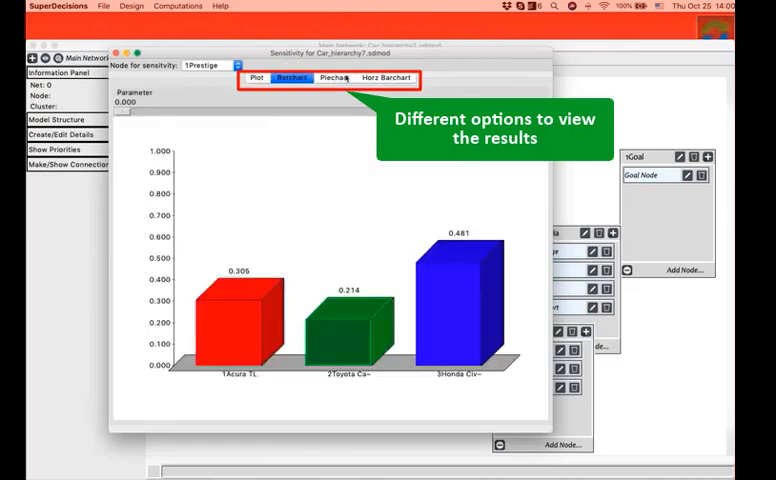
# Sweep the Prestige parameter slider to about 0.503 and then down to about 0.227.
pyautogui.click(332, 78)
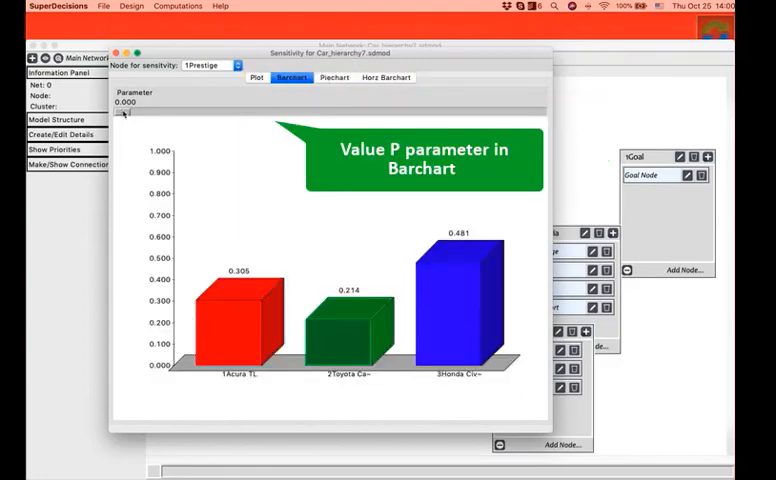
pyautogui.moveTo(126, 112); pyautogui.dragTo(222, 112)
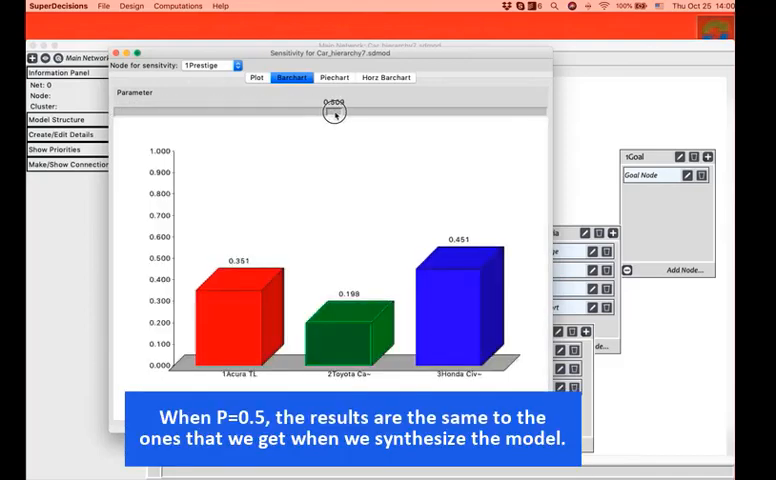
pyautogui.moveTo(336, 112); pyautogui.dragTo(338, 114)
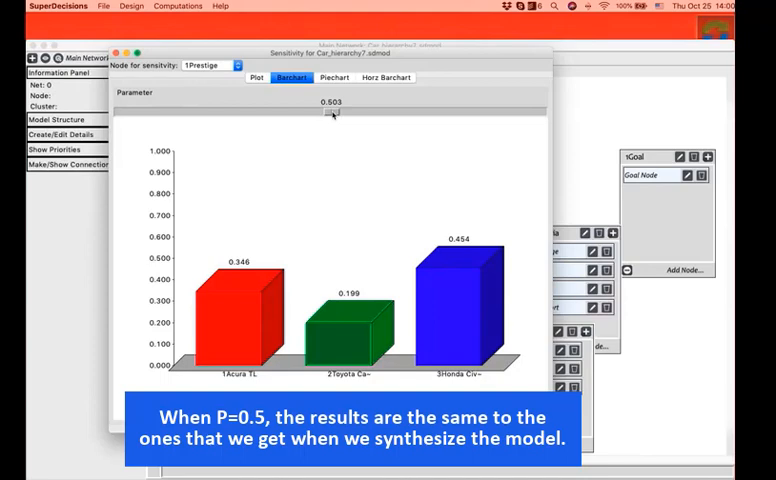
pyautogui.click(180, 8)
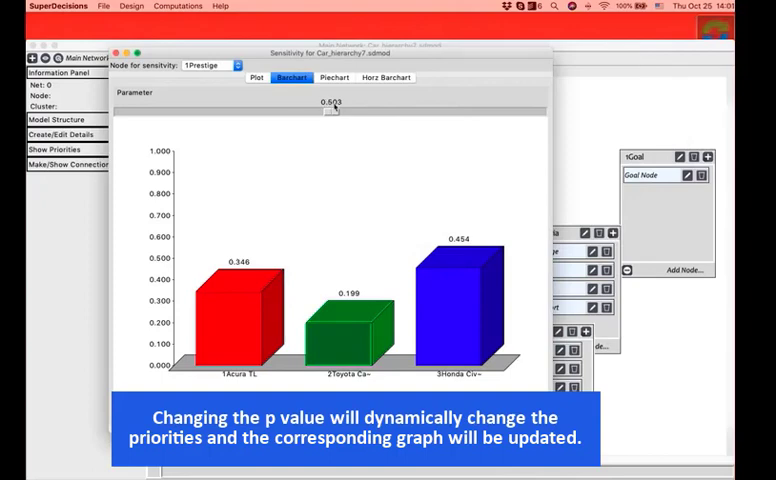
pyautogui.moveTo(332, 110); pyautogui.dragTo(250, 112)
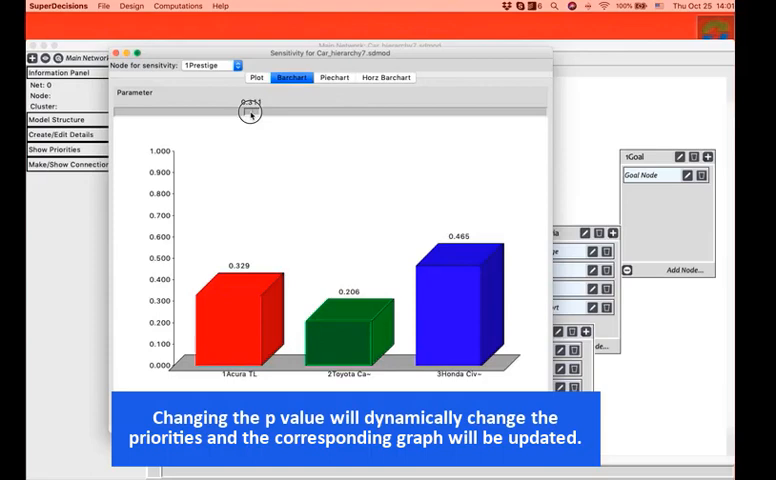
pyautogui.moveTo(250, 112); pyautogui.dragTo(216, 112)
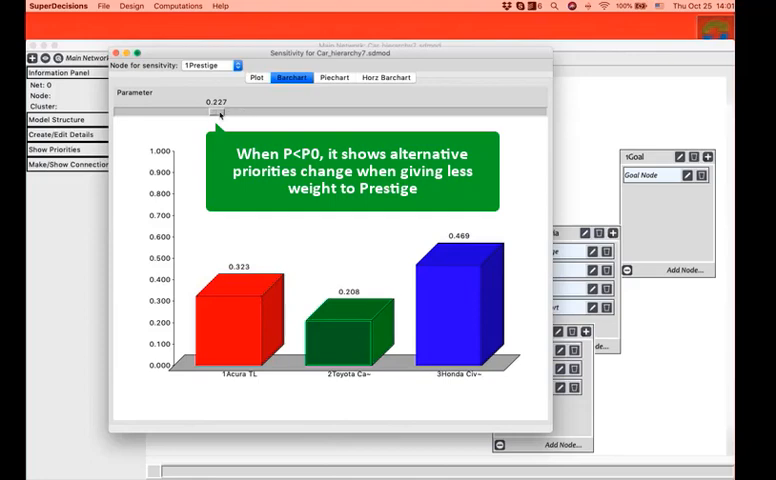
pyautogui.moveTo(252, 104)
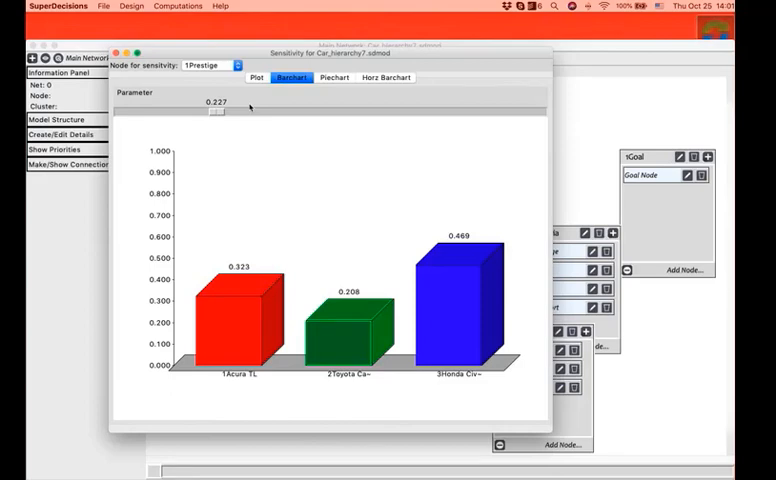
# Raise the Prestige parameter to 0.586, 0.609 and finally about 0.742, where Acura TL leads at 0.520.
pyautogui.moveTo(212, 112); pyautogui.dragTo(358, 112)
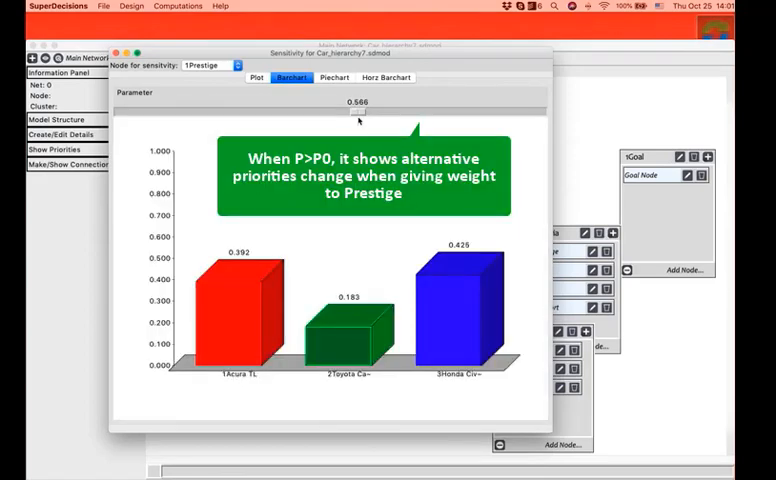
pyautogui.moveTo(356, 118); pyautogui.dragTo(376, 118)
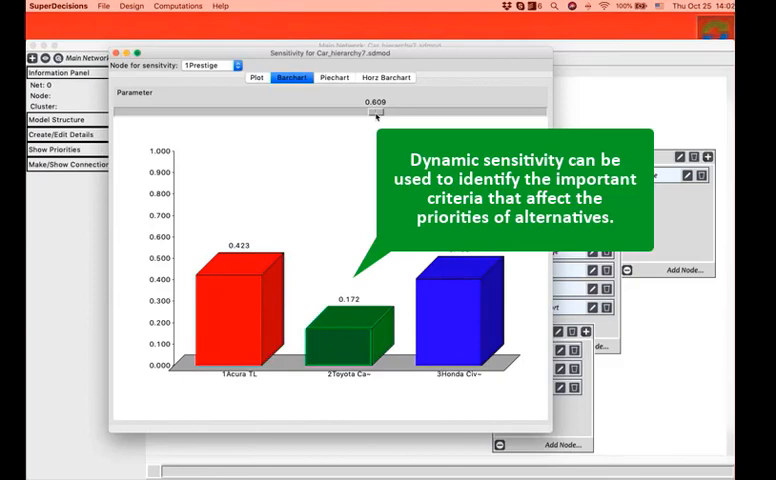
pyautogui.moveTo(376, 114); pyautogui.dragTo(432, 114)
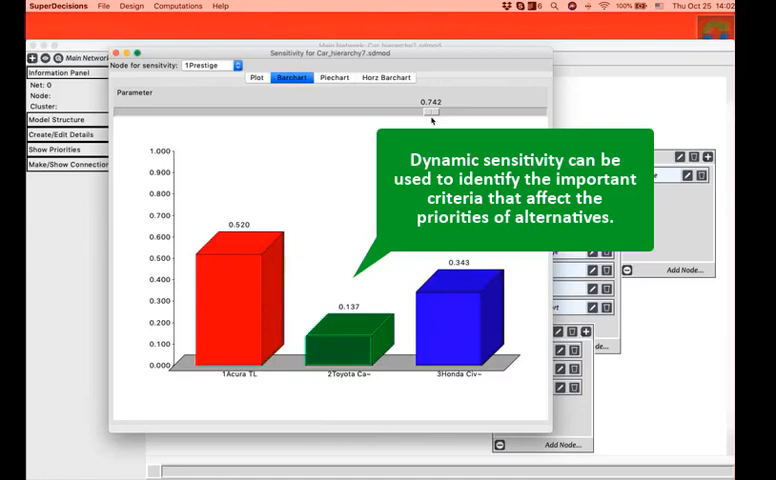